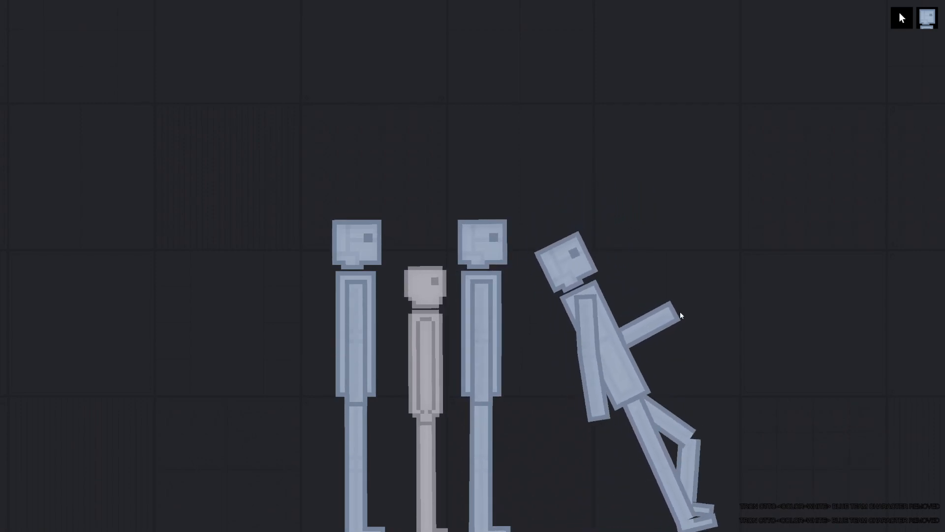
# Step: Spawn several humans from the spawn menu and stand them side by side on the floor
pyautogui.click(903, 16)
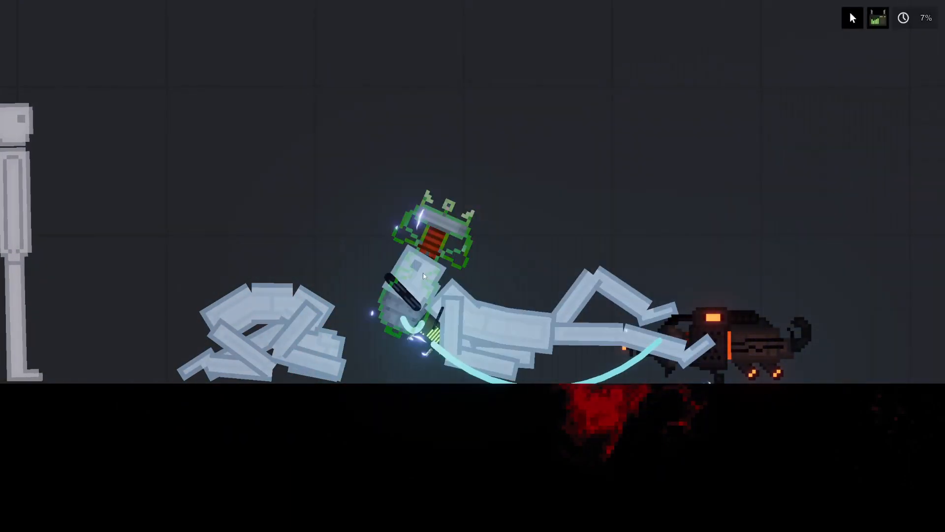
# Step: Activate the thrusters above the machine to burn it into a charred wreck
pyautogui.rightClick(423, 275)
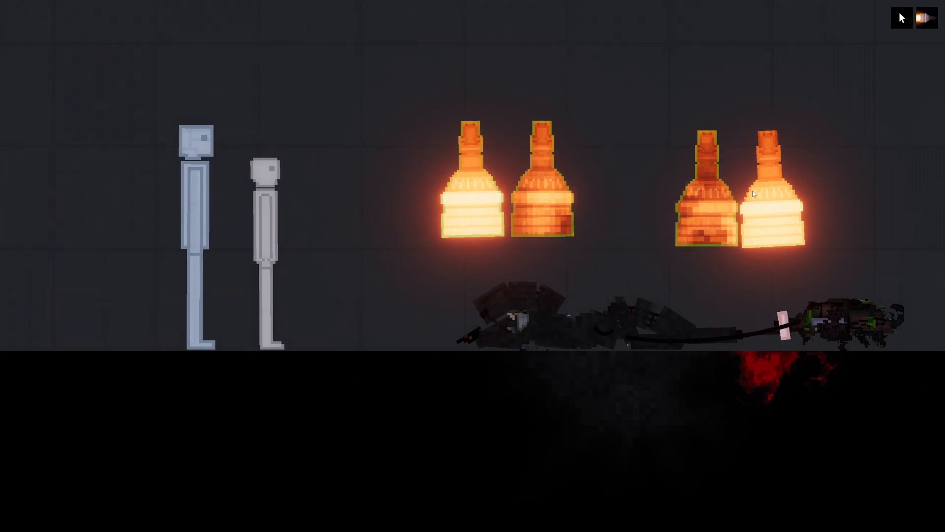
# Step: Delete the glowing thrusters and bring up the context actions for the grey human
pyautogui.click(494, 302)
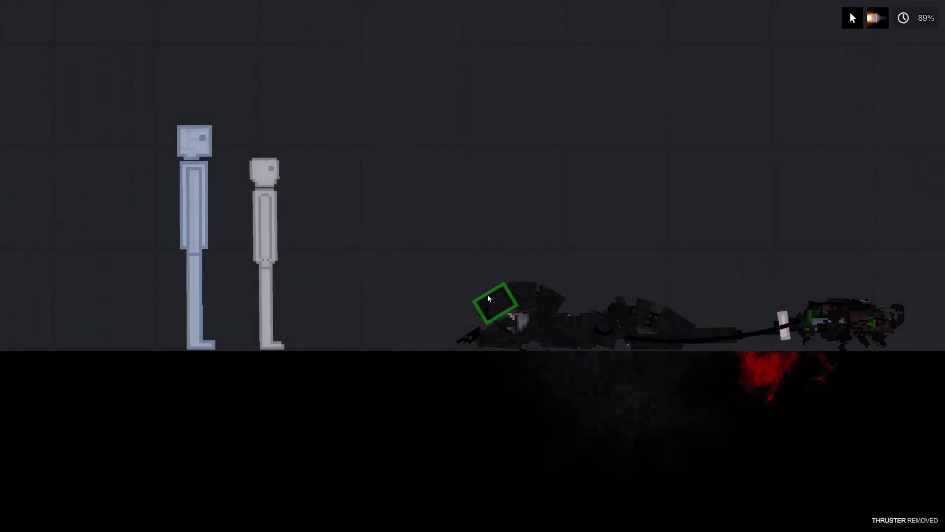
pyautogui.click(902, 18)
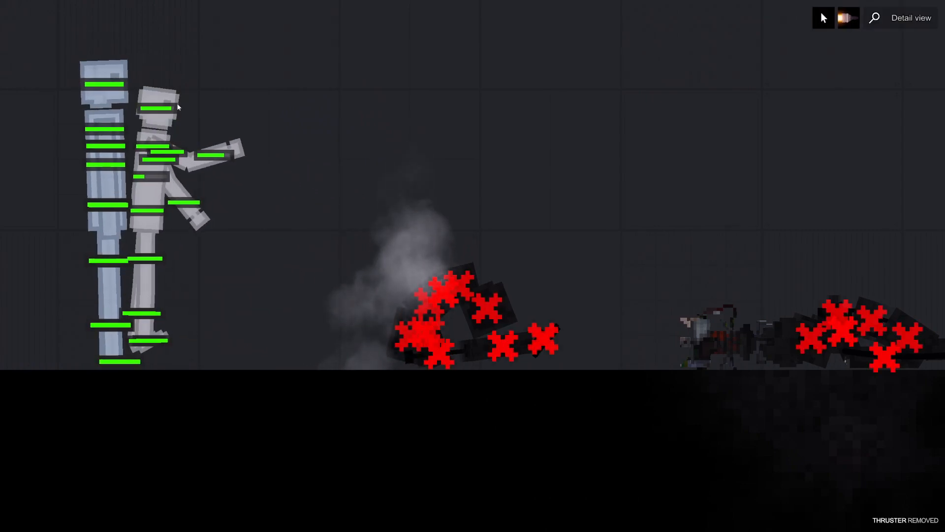
pyautogui.rightClick(331, 175)
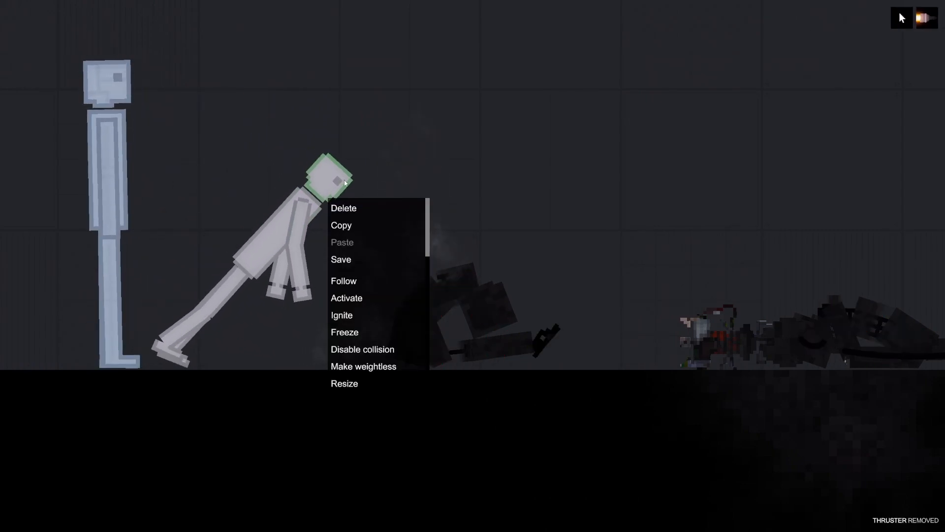